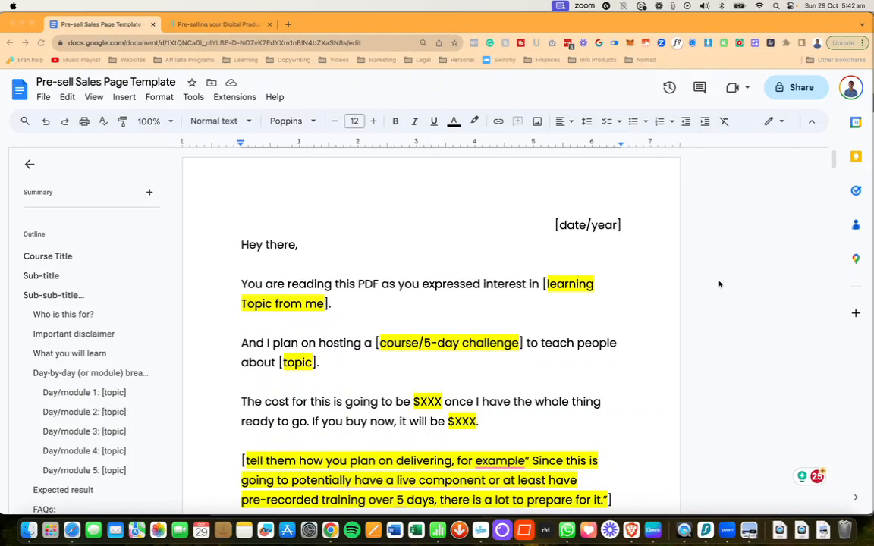
mouse_move(495, 253)
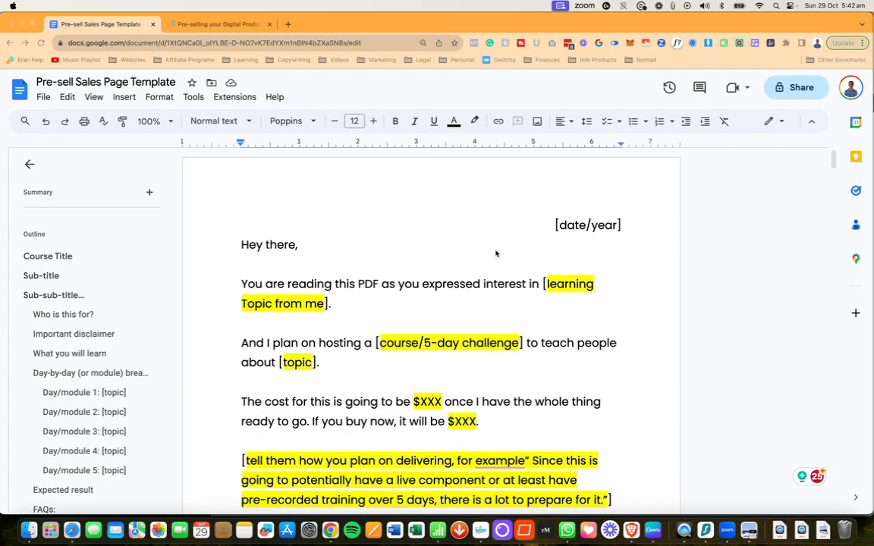
- Scroll through the linked table of contents, the Day 1–5 breakdown and the FAQ questions
scroll("down", 3)
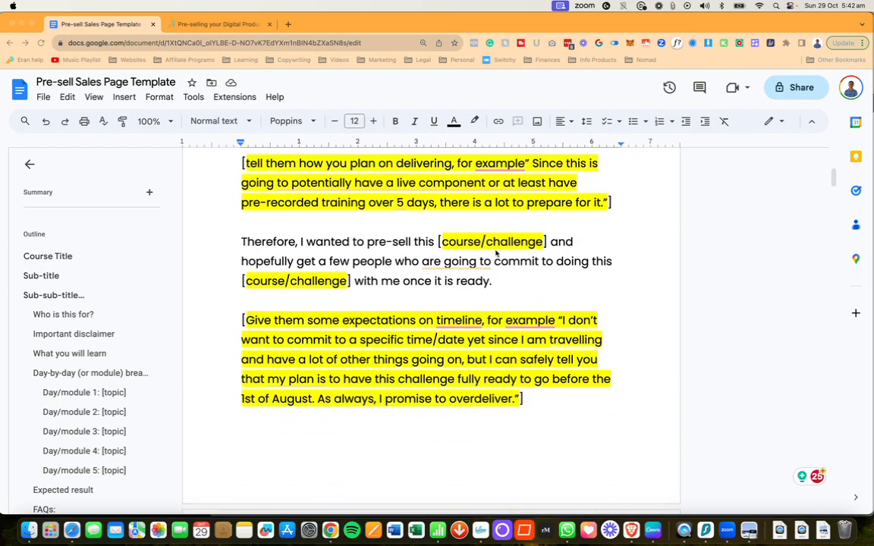
scroll("down", 3)
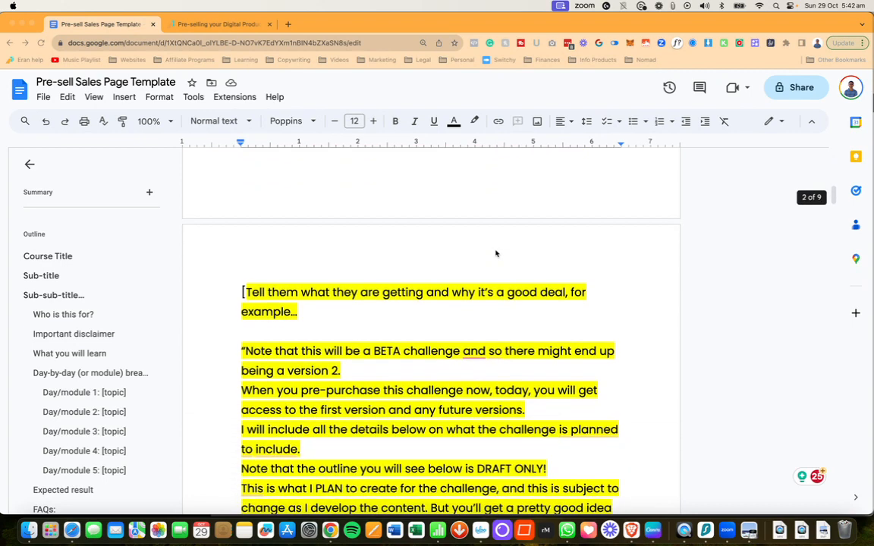
scroll("down", 3)
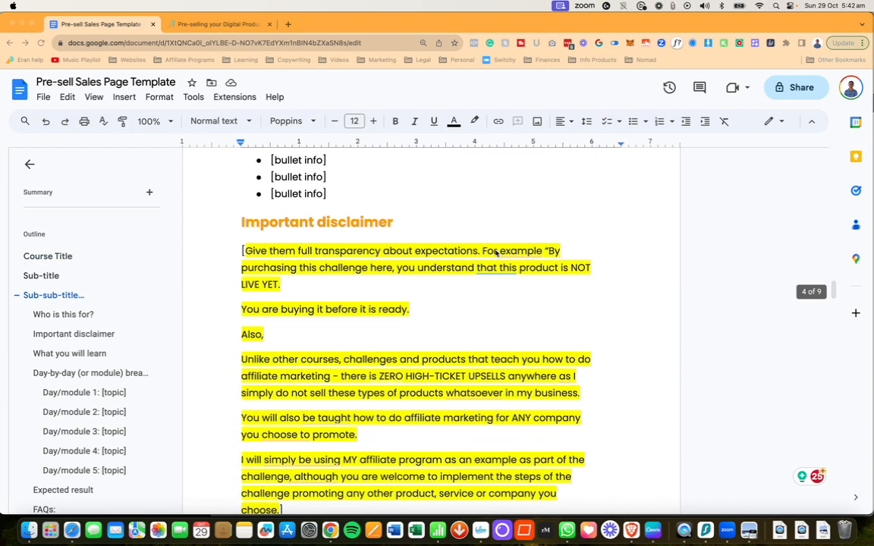
scroll("down", 3)
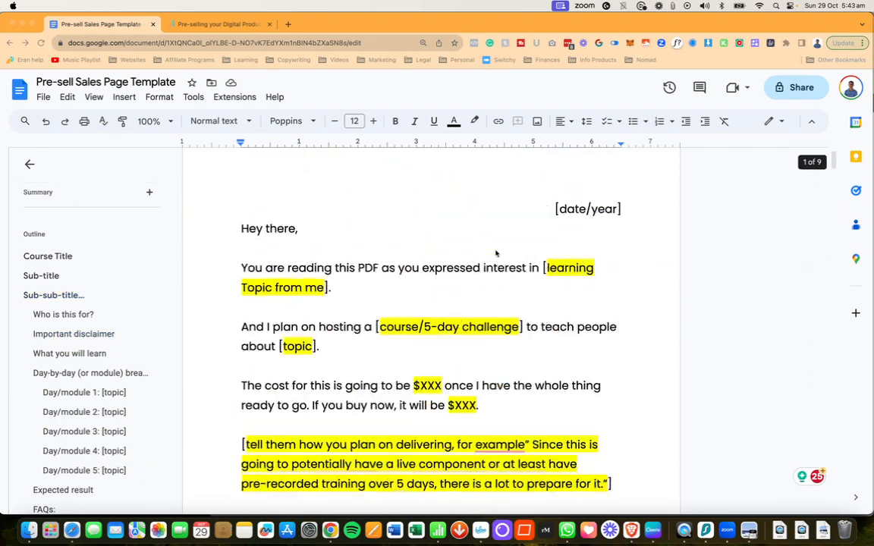
scroll("down", 3)
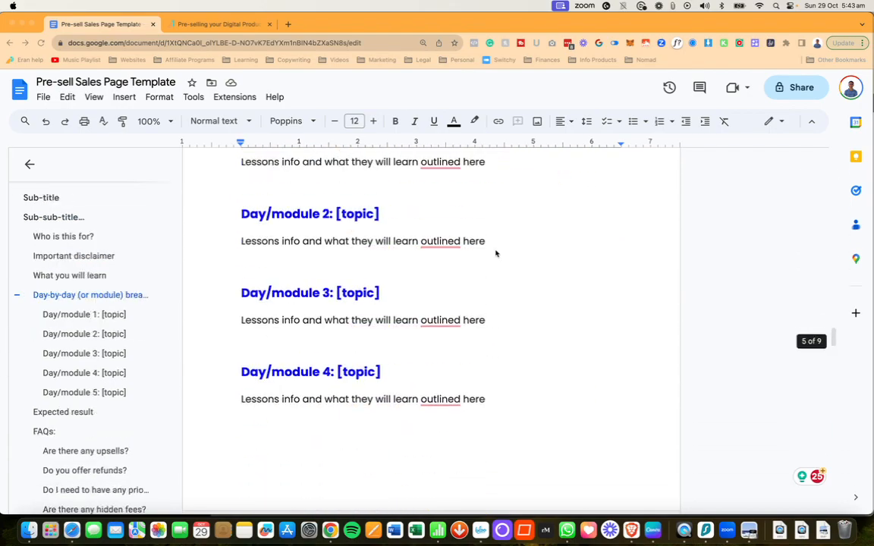
scroll("down", 3)
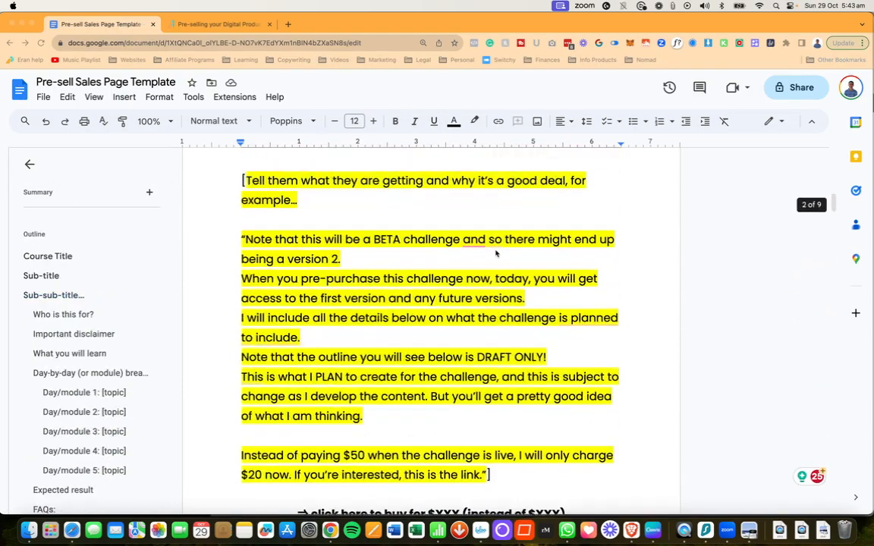
scroll("up", 3)
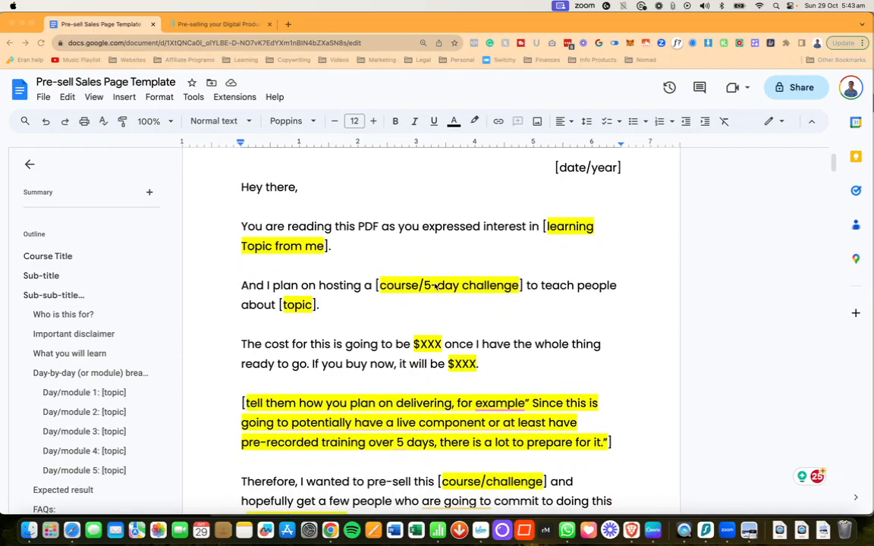
scroll("down", 3)
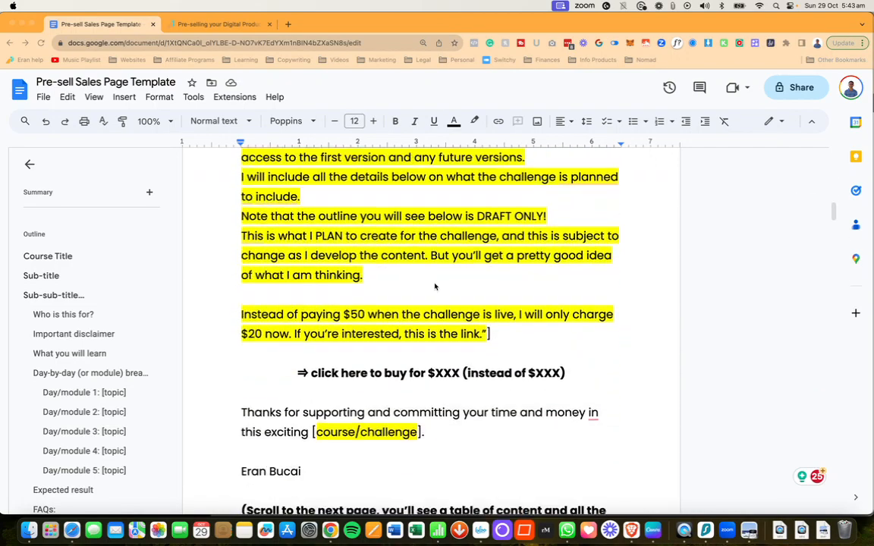
scroll("down", 3)
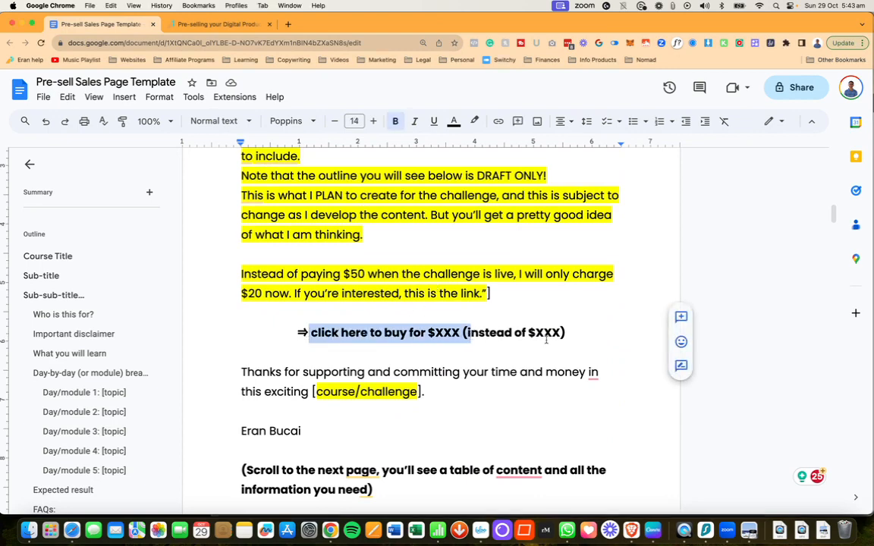
left_click(41, 277)
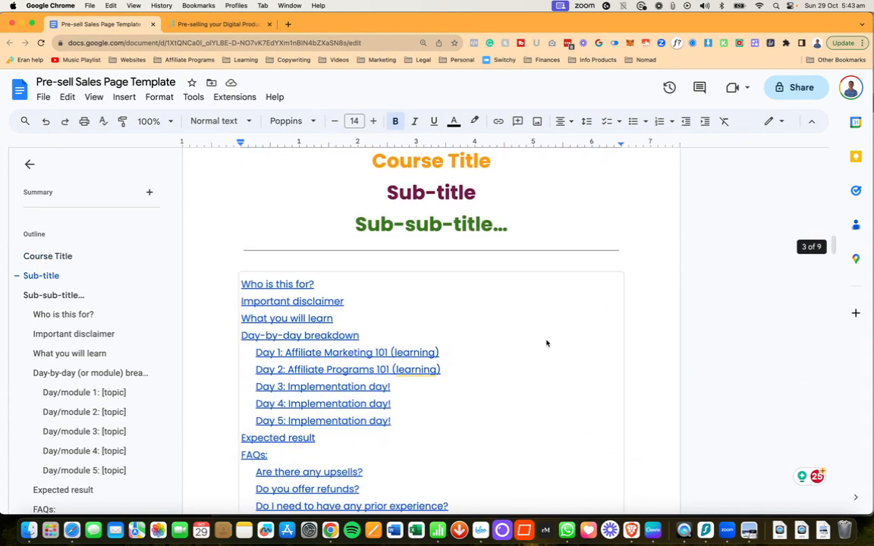
scroll("down", 3)
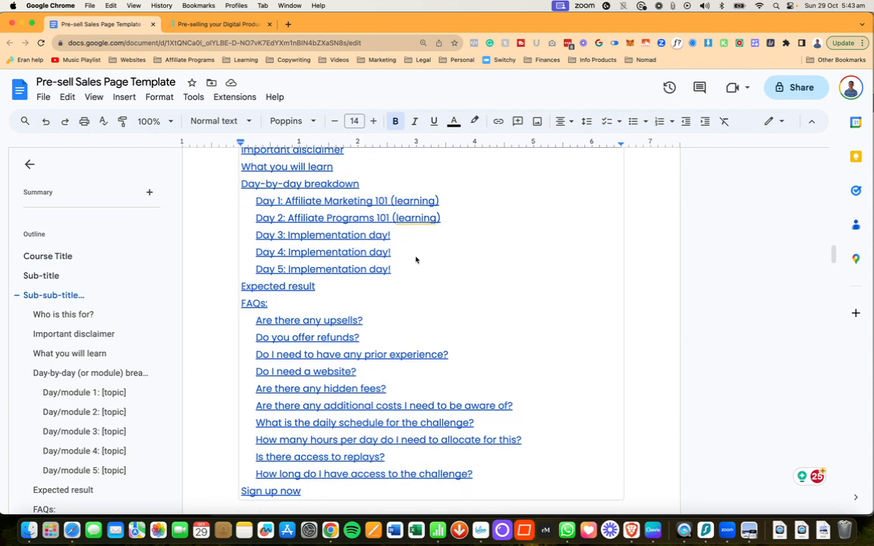
mouse_move(290, 273)
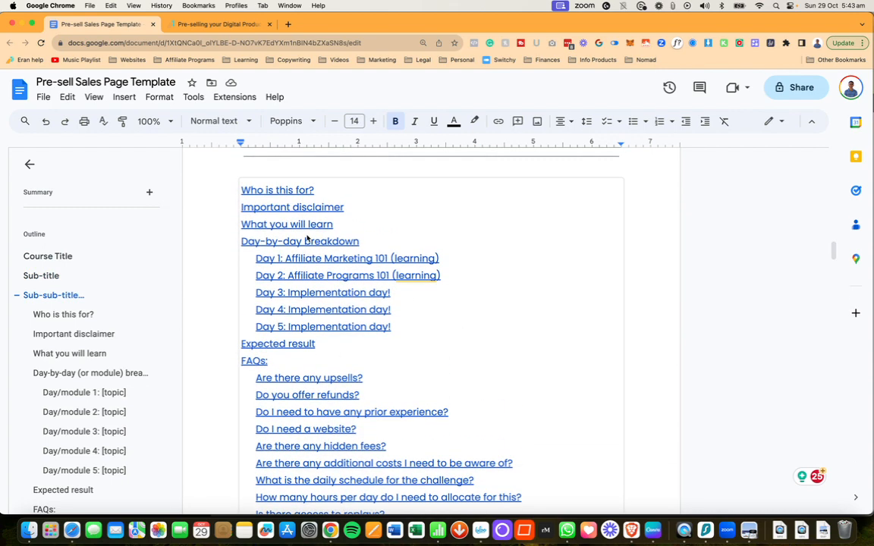
mouse_move(337, 215)
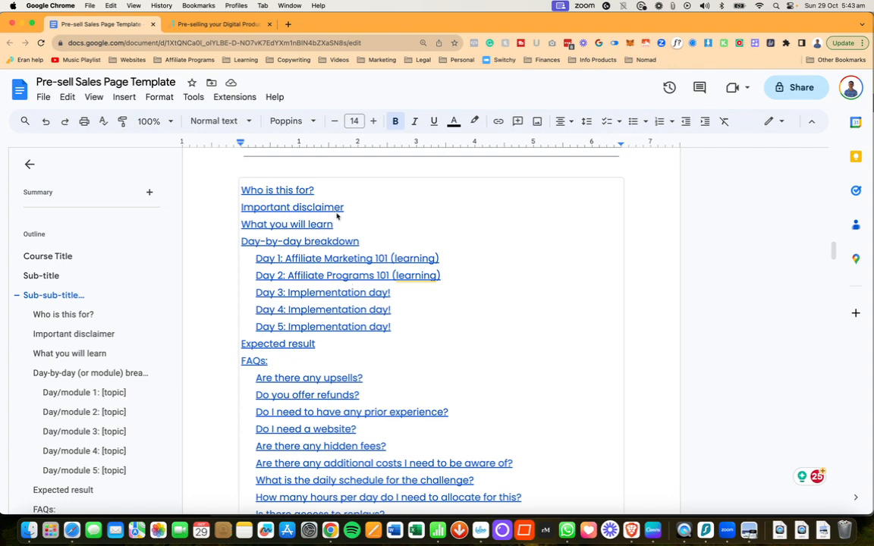
mouse_move(370, 216)
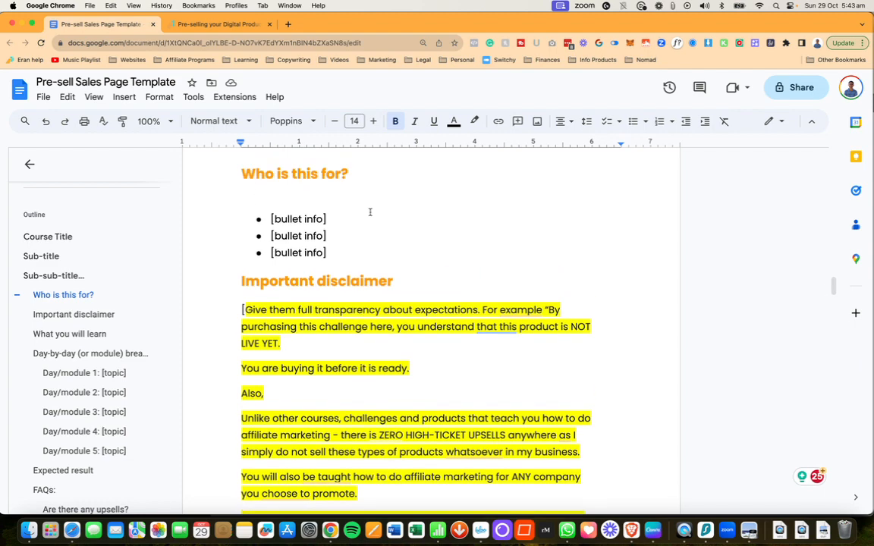
scroll("down", 3)
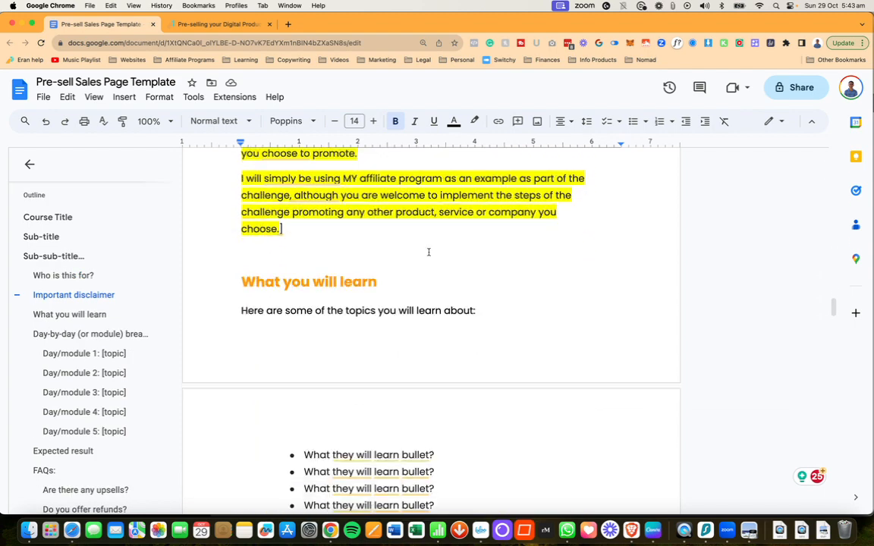
scroll("down", 3)
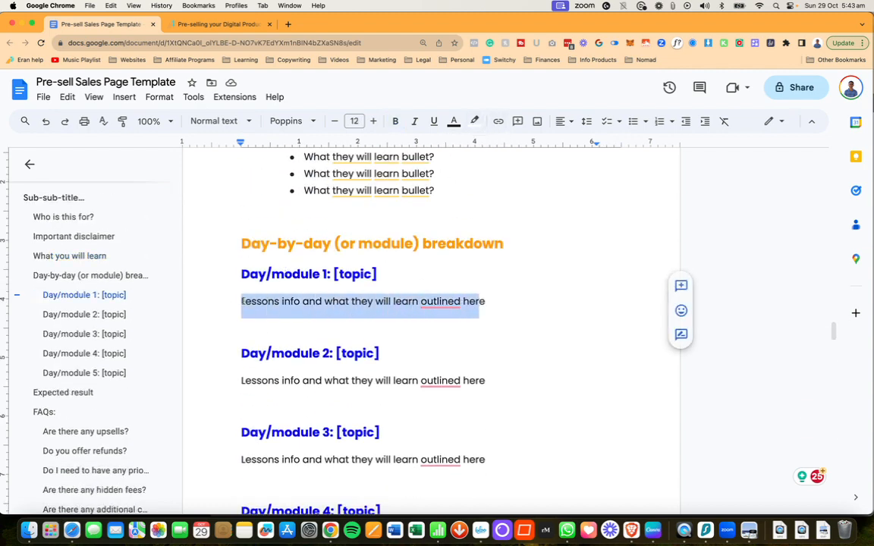
- Highlight the Day/module 1 lessons placeholder line in yellow and review the upsell and refund FAQ answers
type("[")
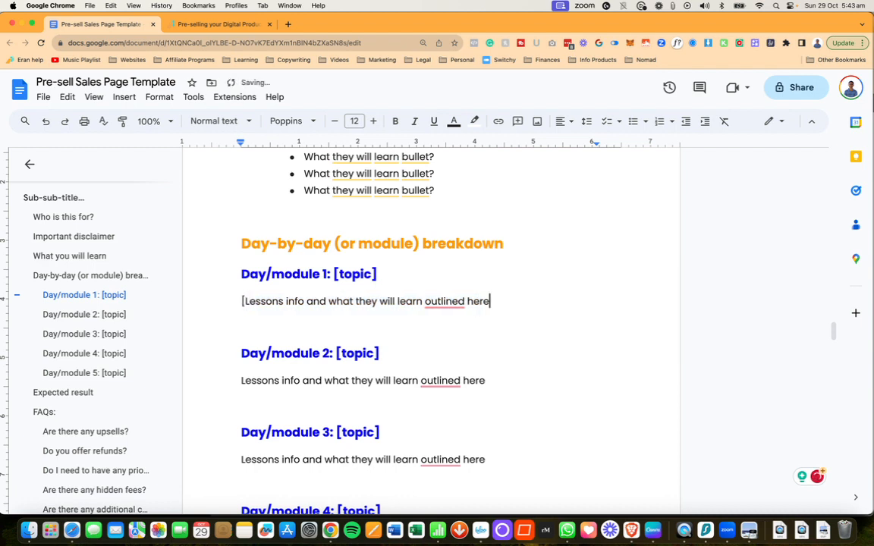
triple_click(367, 300)
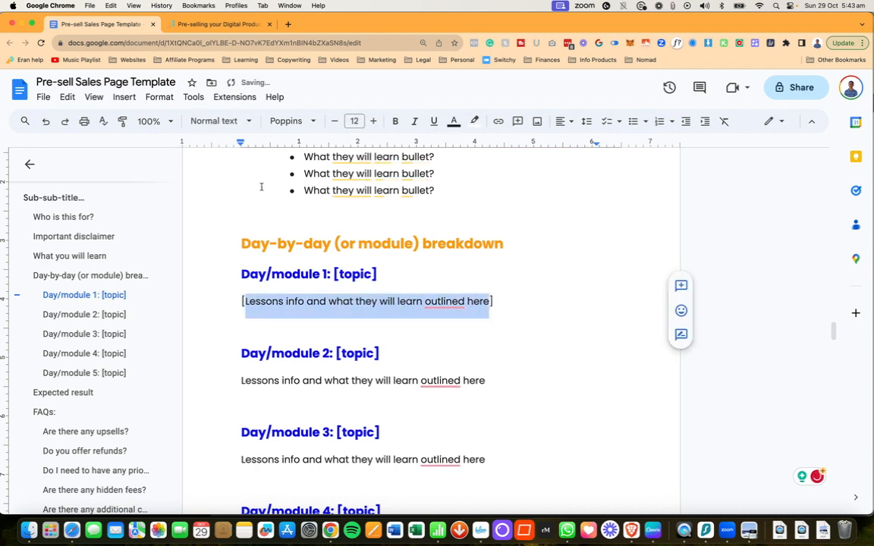
left_click(473, 122)
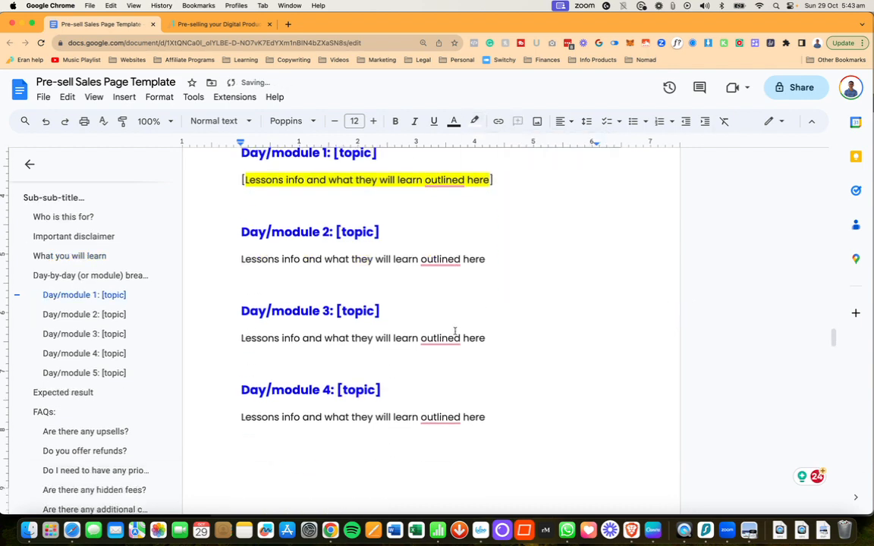
scroll("down", 3)
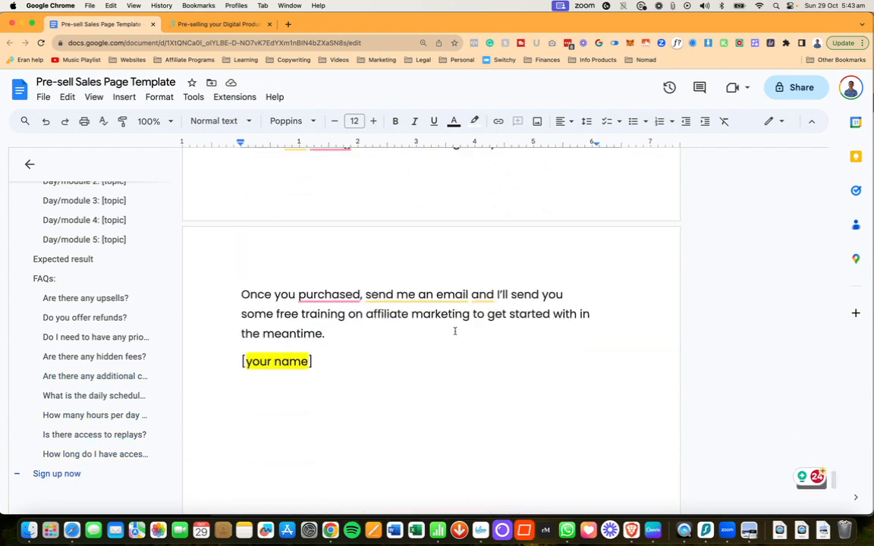
scroll("down", 3)
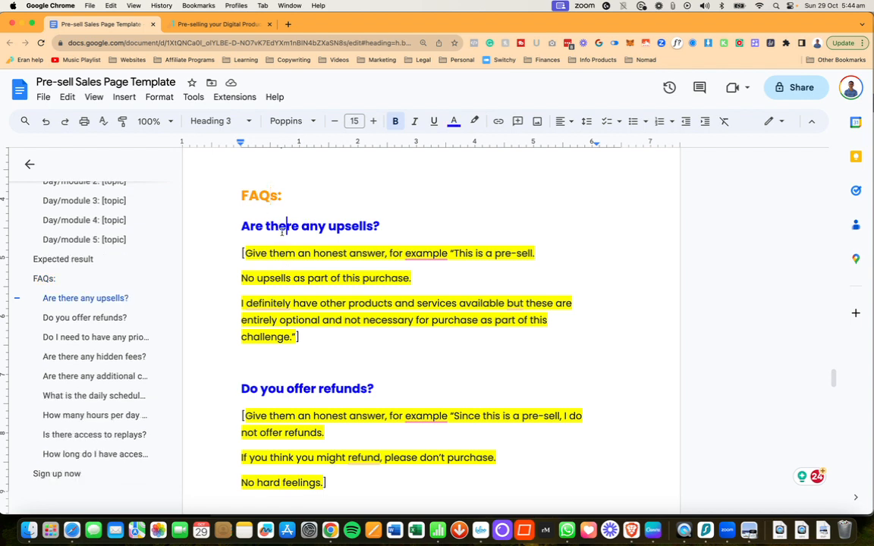
mouse_move(58, 479)
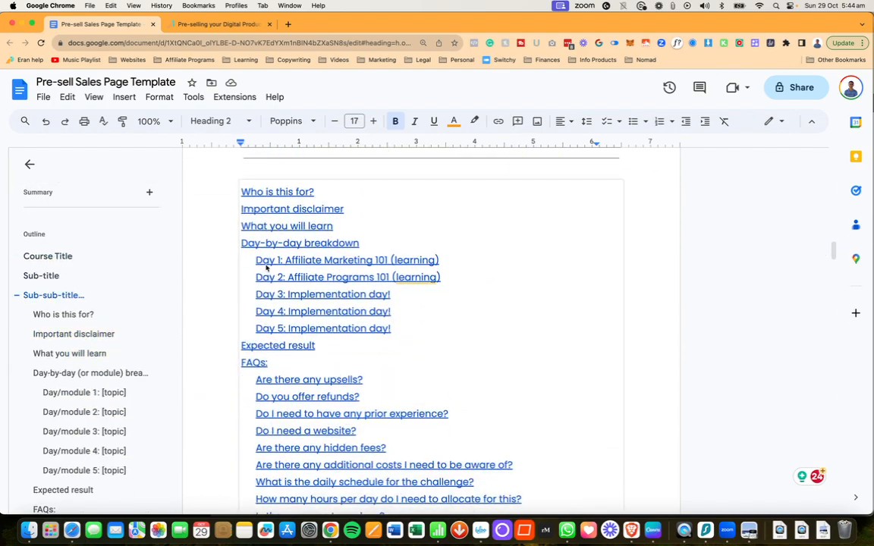
- Refresh the table of contents so it lists the generic Day/module 1–5 [topic] entries
left_click(346, 259)
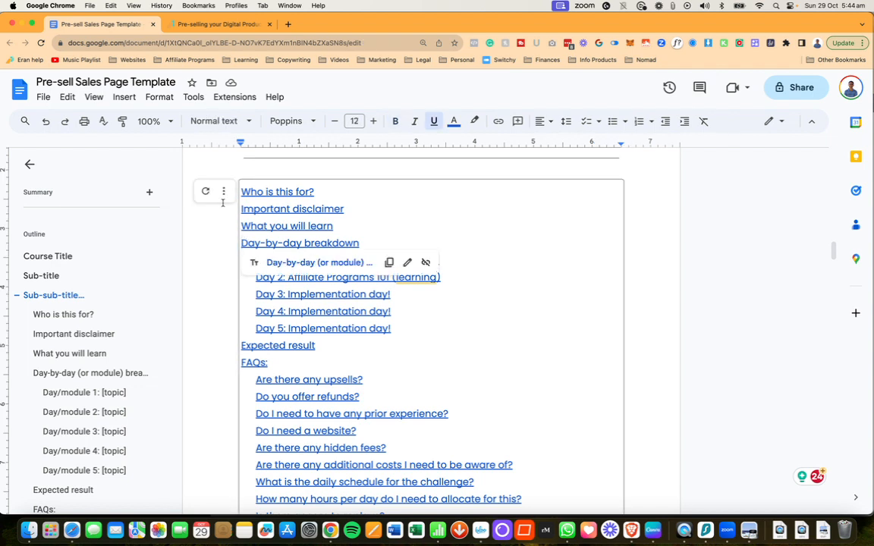
mouse_move(207, 191)
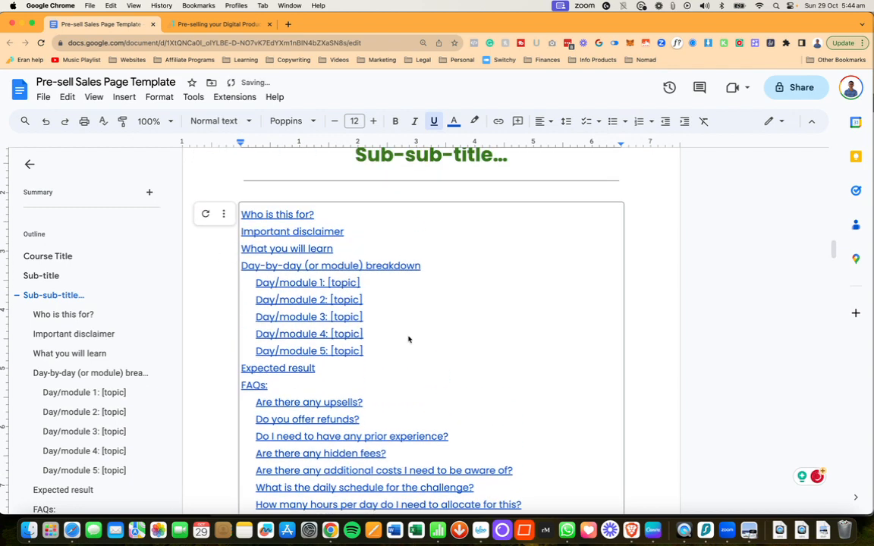
mouse_move(349, 343)
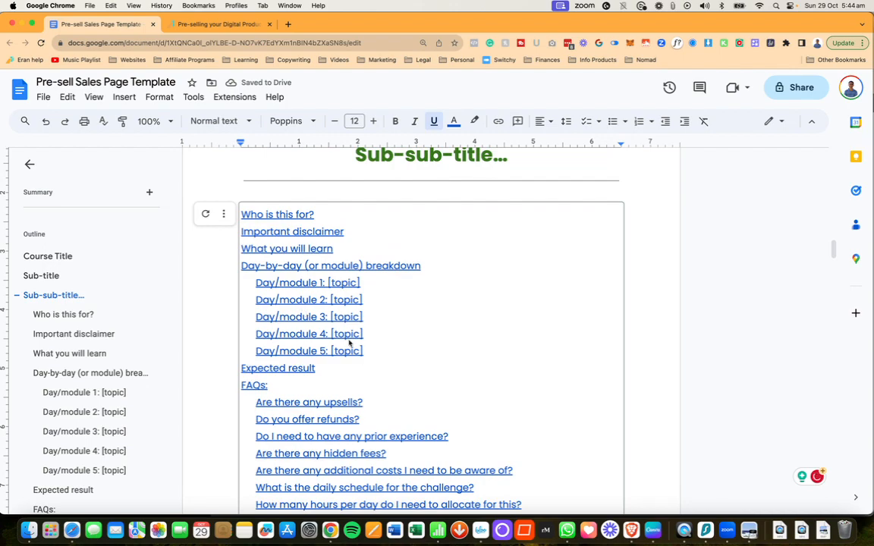
scroll("down", 3)
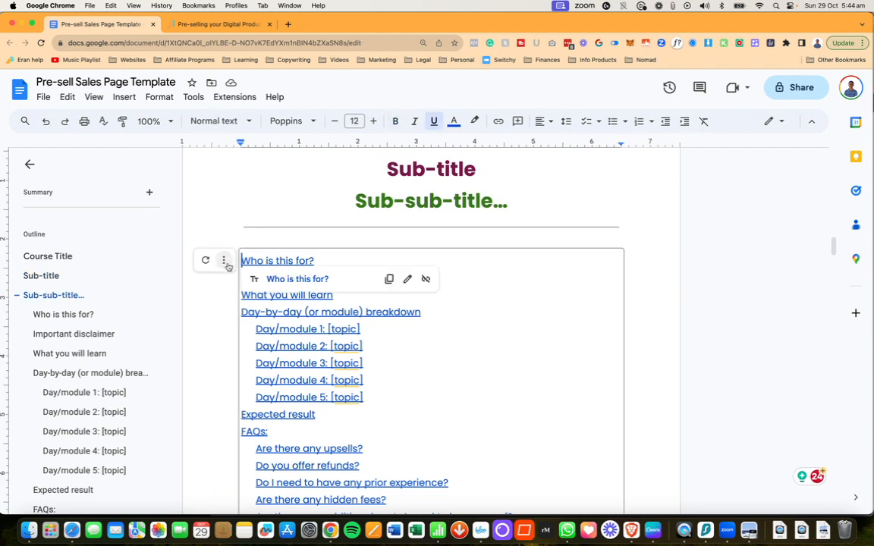
mouse_move(205, 261)
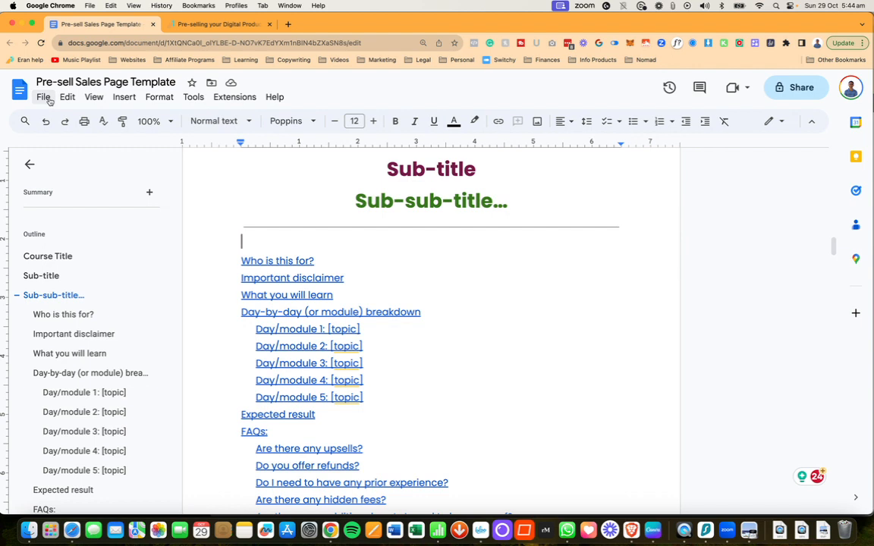
- Make a copy of the template as 'Copy of Pre-sell Sales Page Template' in My Drive via the File menu
left_click(42, 97)
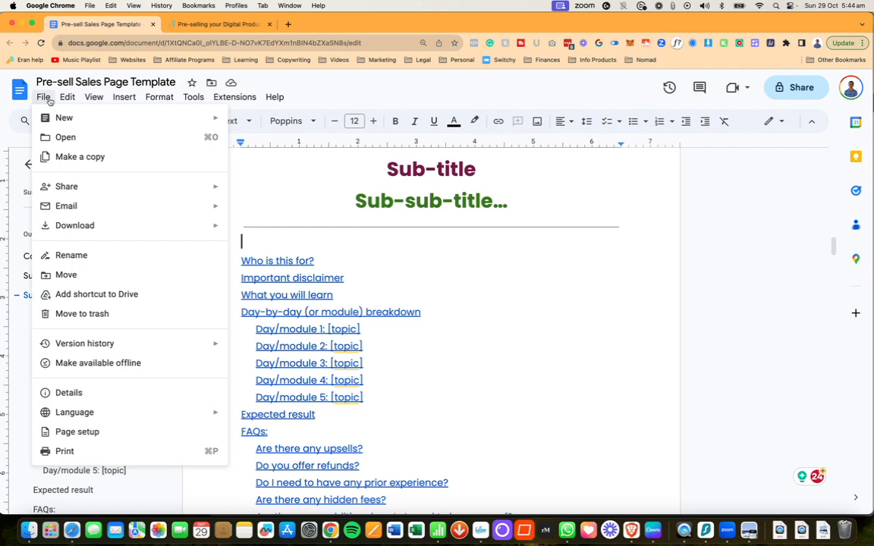
mouse_move(79, 156)
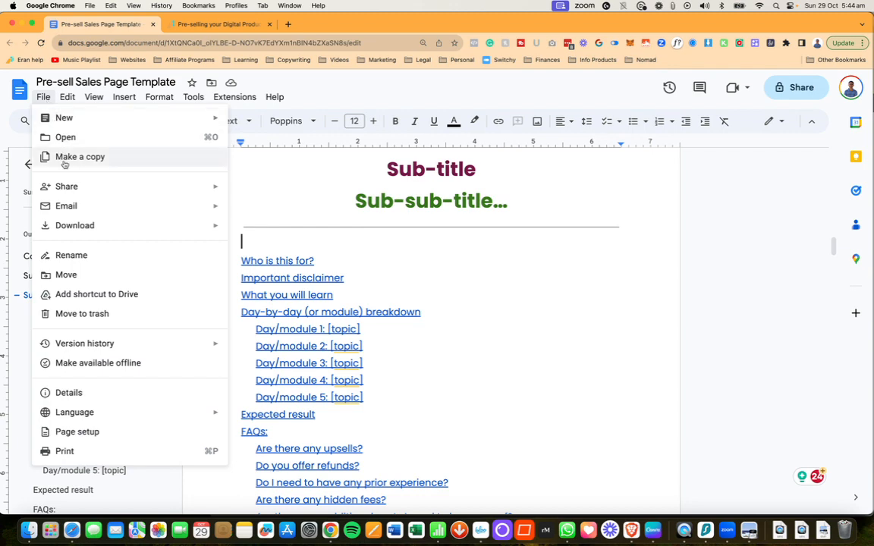
left_click(79, 156)
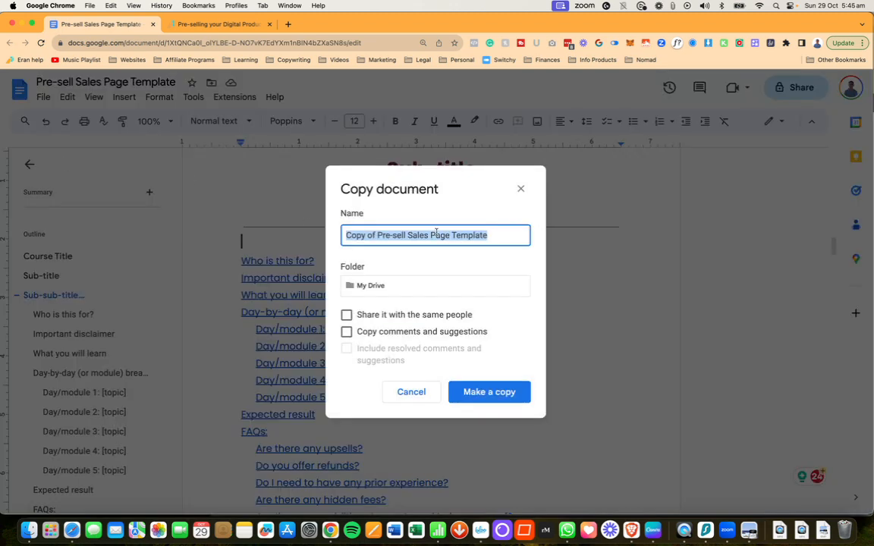
mouse_move(488, 391)
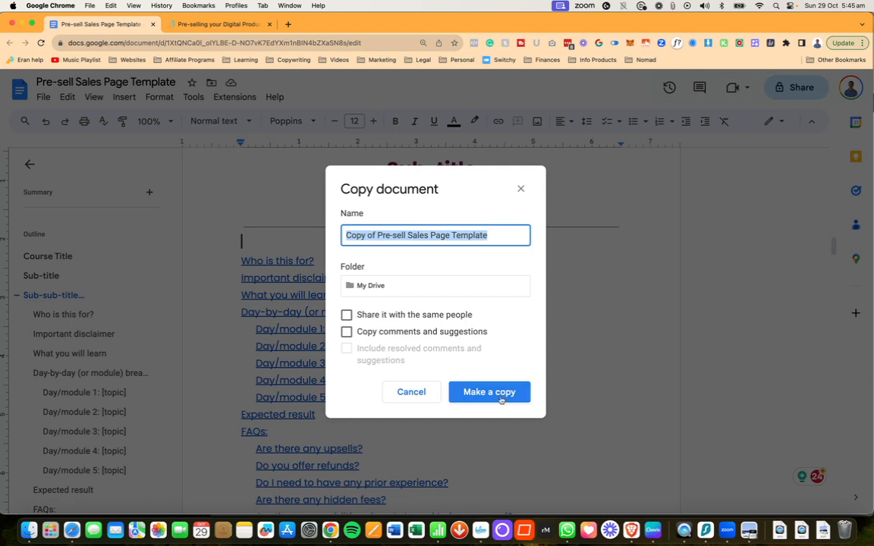
left_click(411, 392)
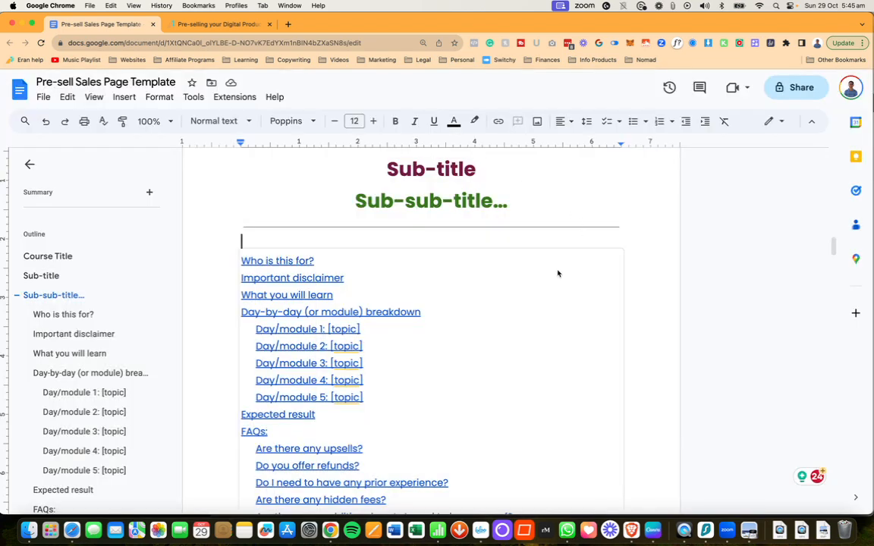
scroll("down", 3)
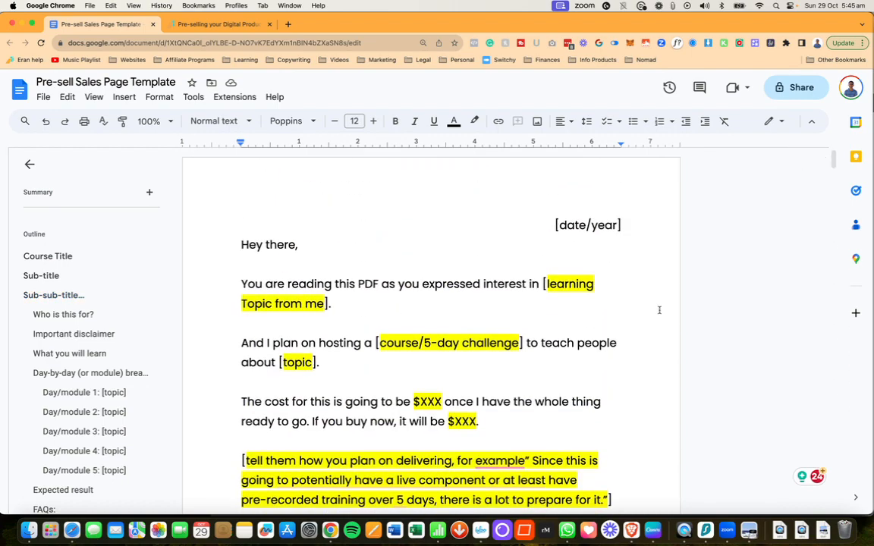
scroll("down", 3)
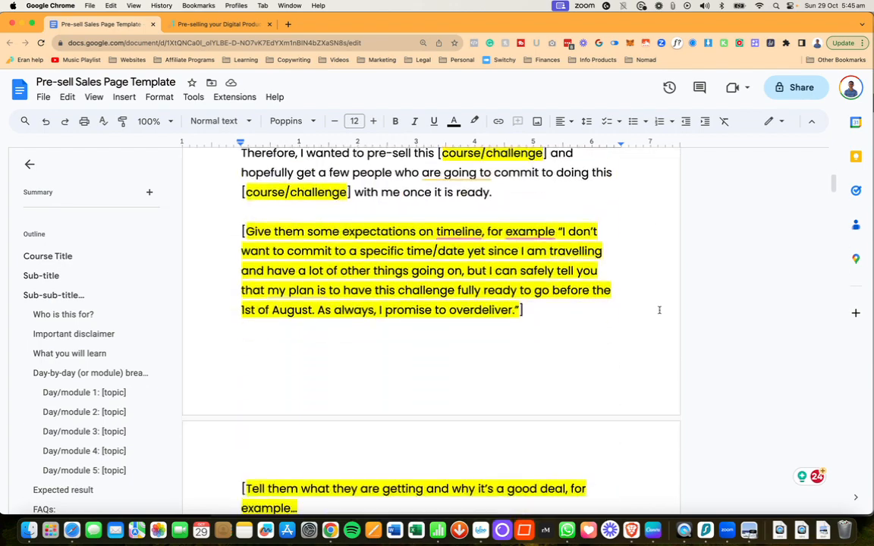
scroll("down", 3)
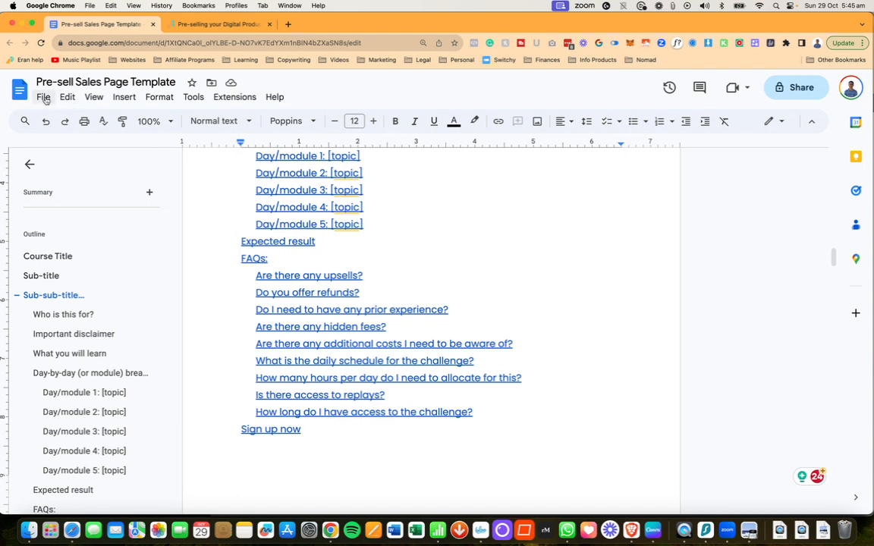
left_click(42, 97)
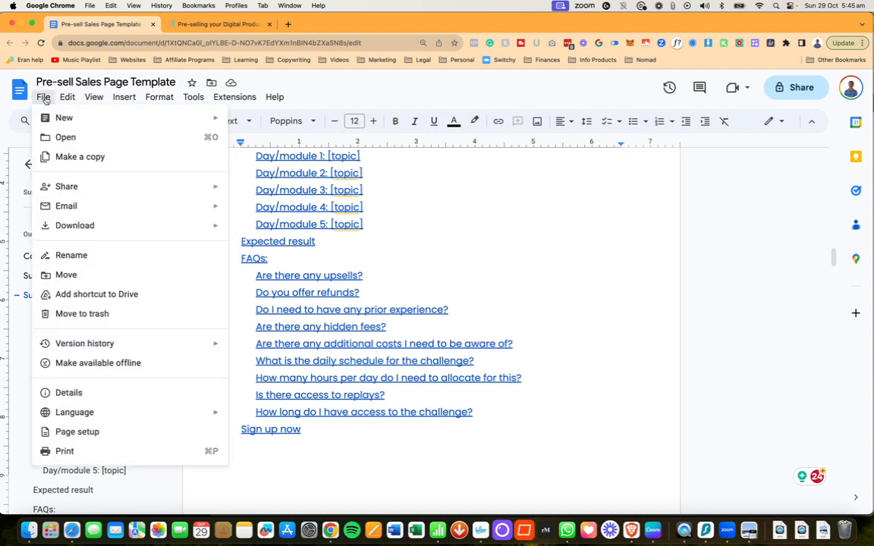
mouse_move(79, 156)
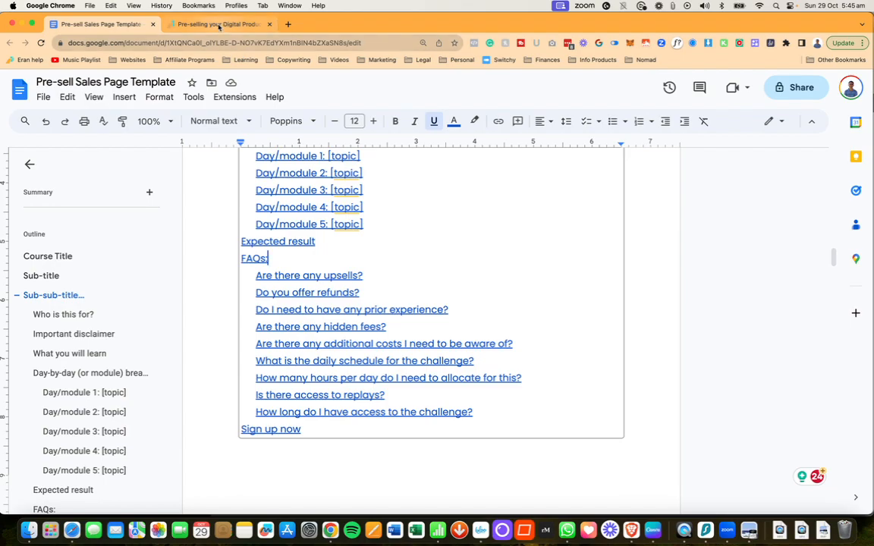
- On the pre-selling guide page, view the Pre-sell PDF example and browse through it
left_click(220, 24)
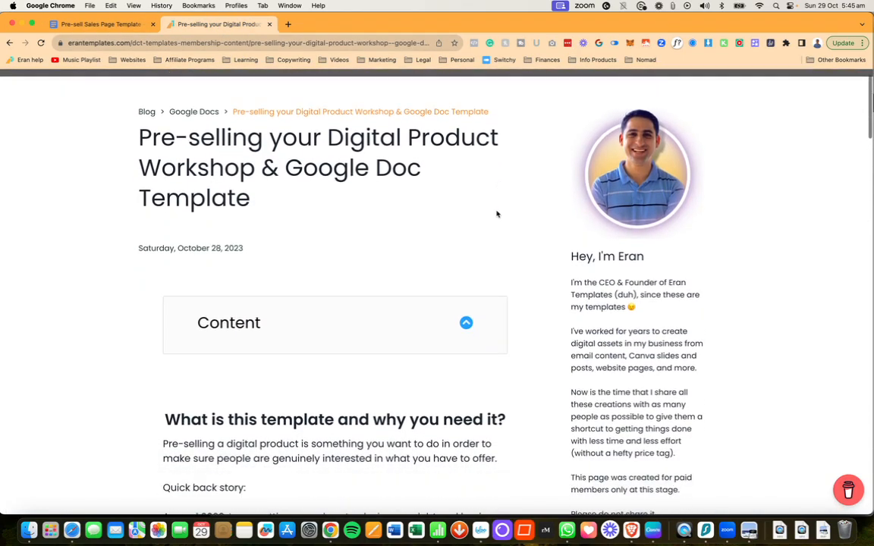
scroll("down", 3)
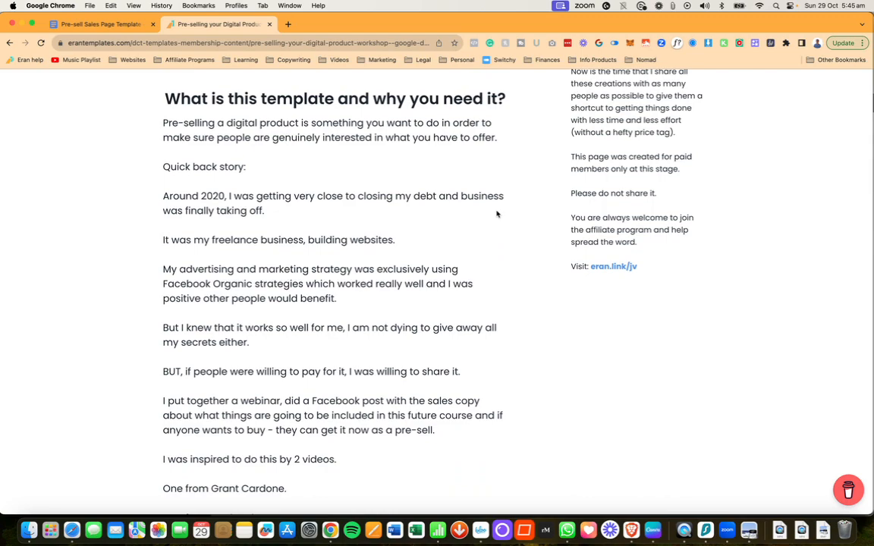
scroll("down", 3)
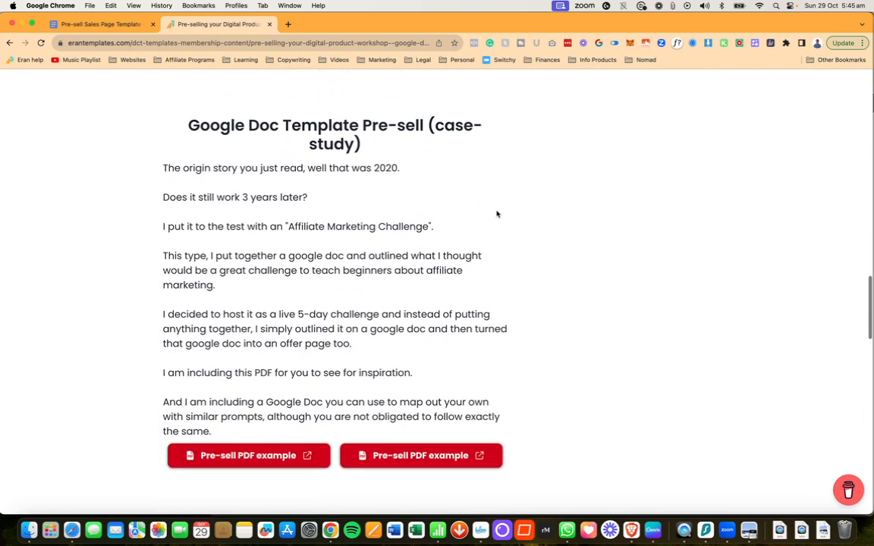
scroll("down", 3)
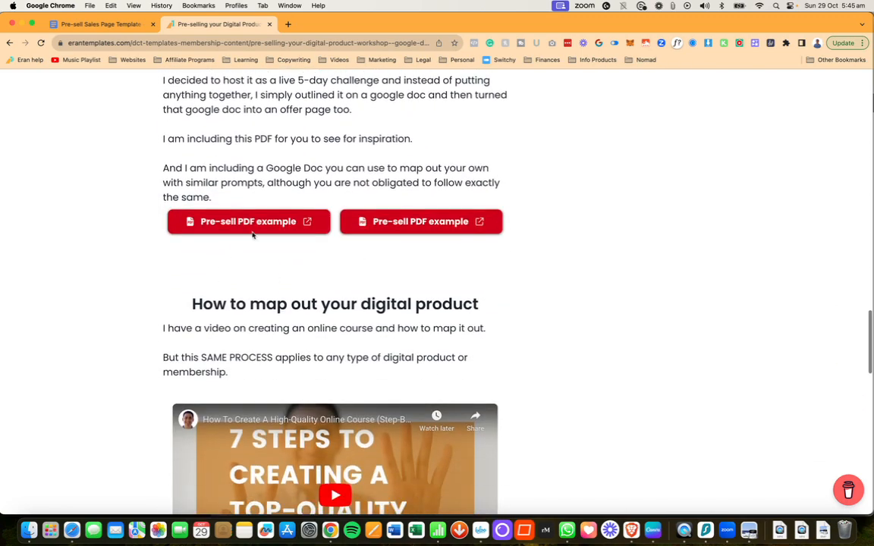
left_click(249, 222)
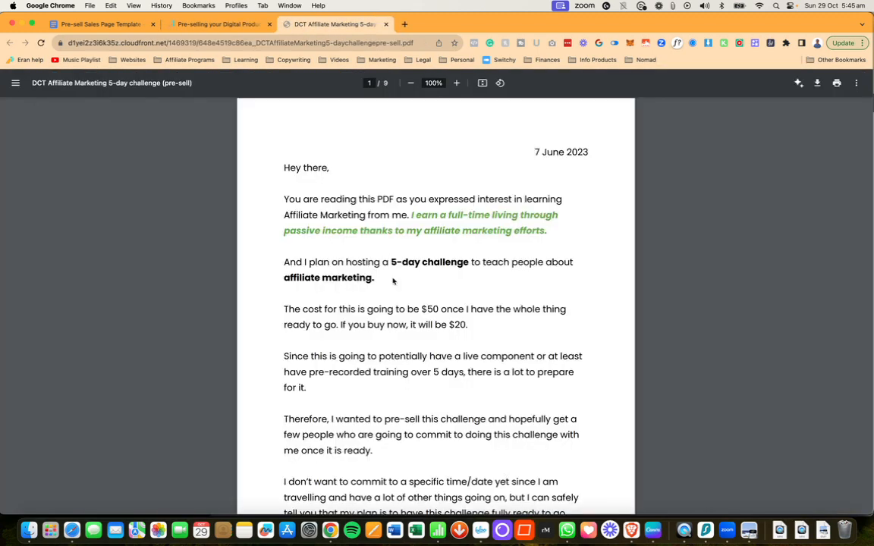
scroll("down", 3)
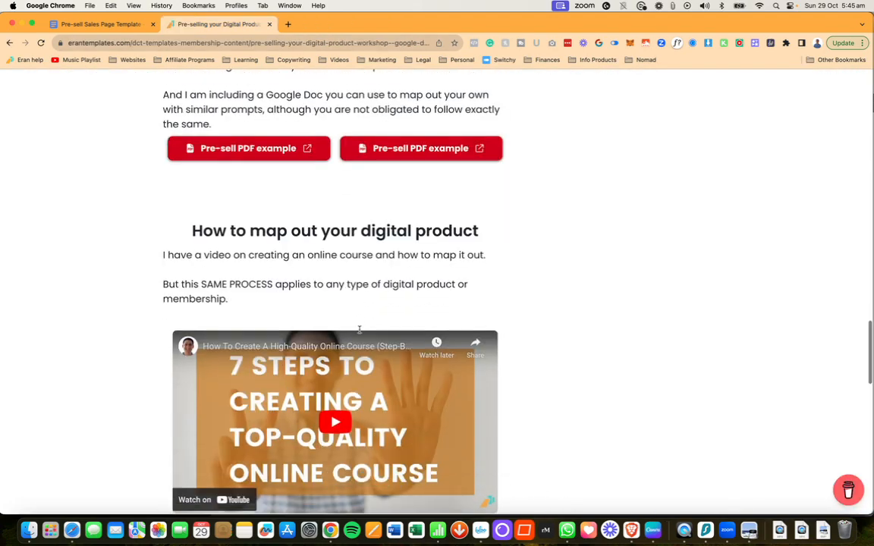
- Load the Sales Page Creation Workshop training video and browse its chapter list
scroll("down", 3)
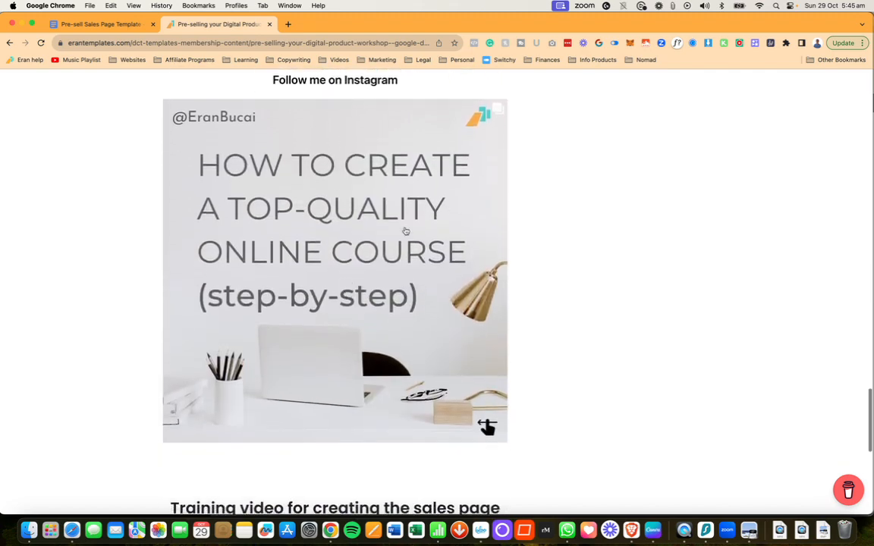
scroll("down", 3)
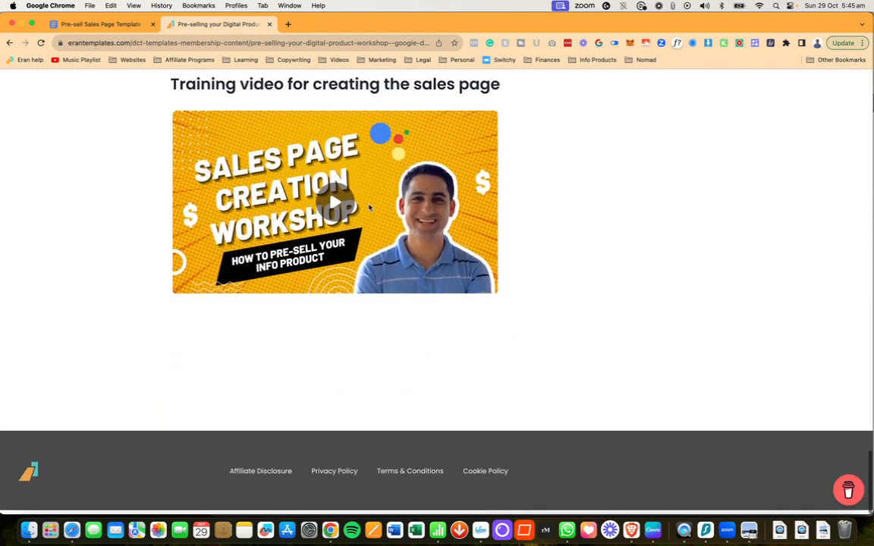
left_click(334, 201)
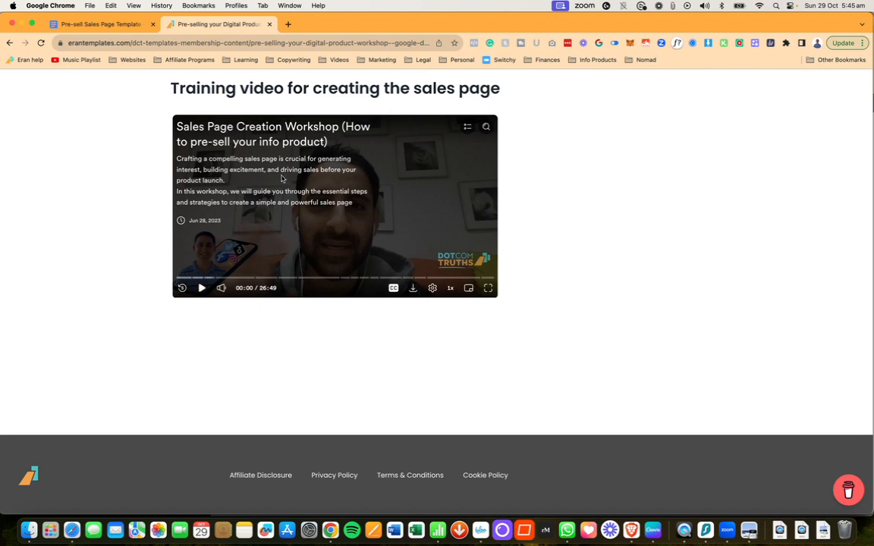
left_click(467, 126)
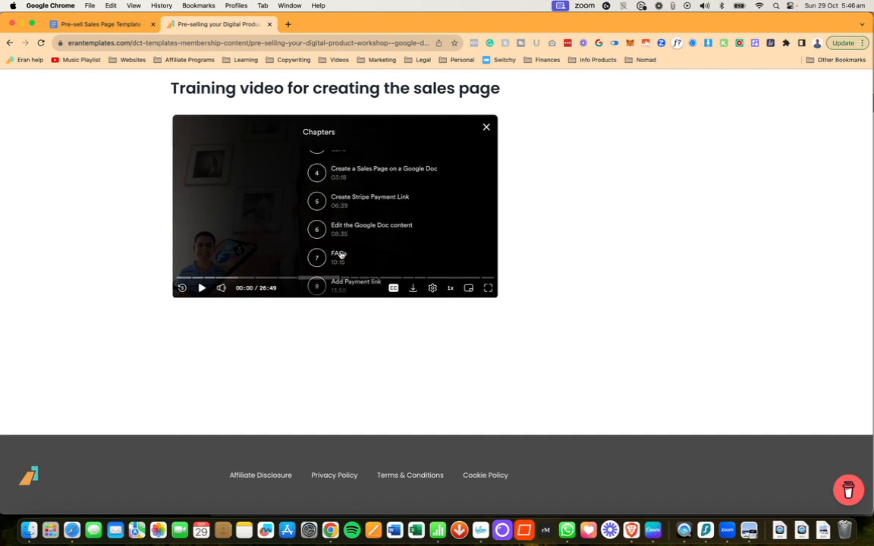
mouse_move(364, 229)
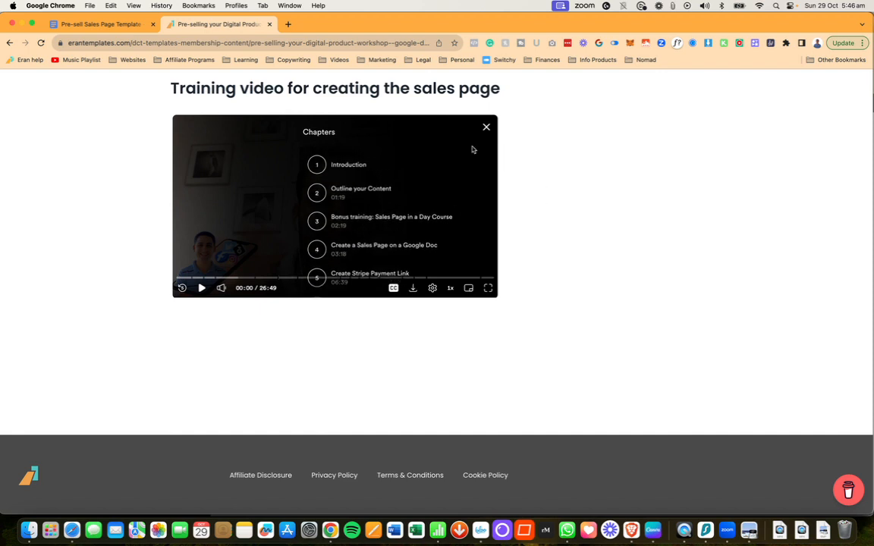
left_click(485, 127)
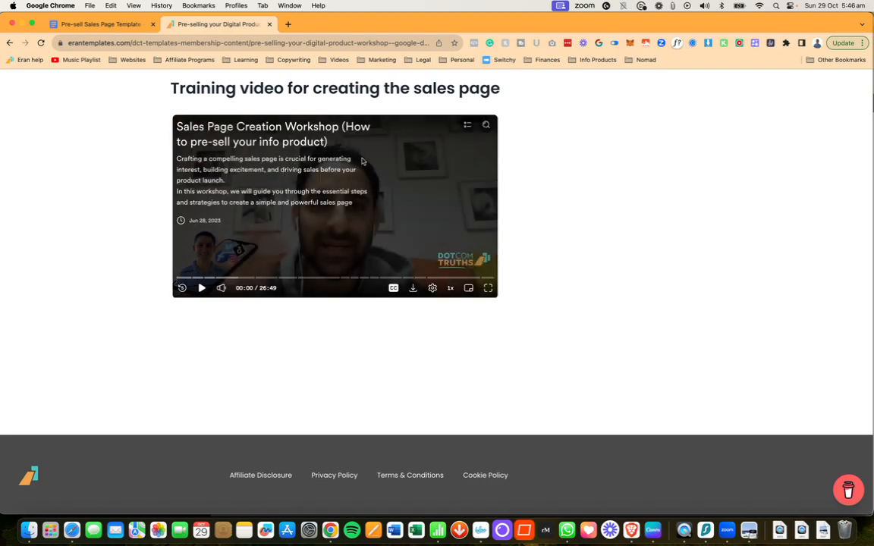
scroll("down", 3)
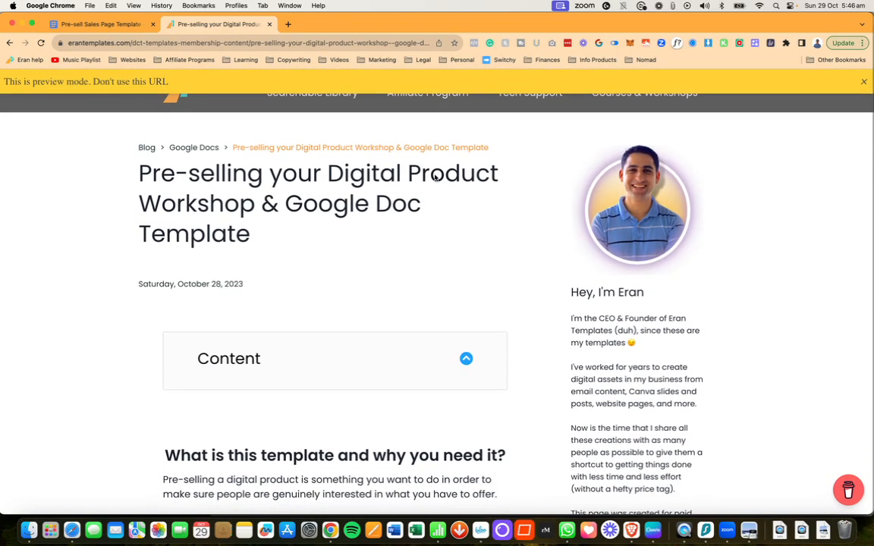
mouse_move(414, 226)
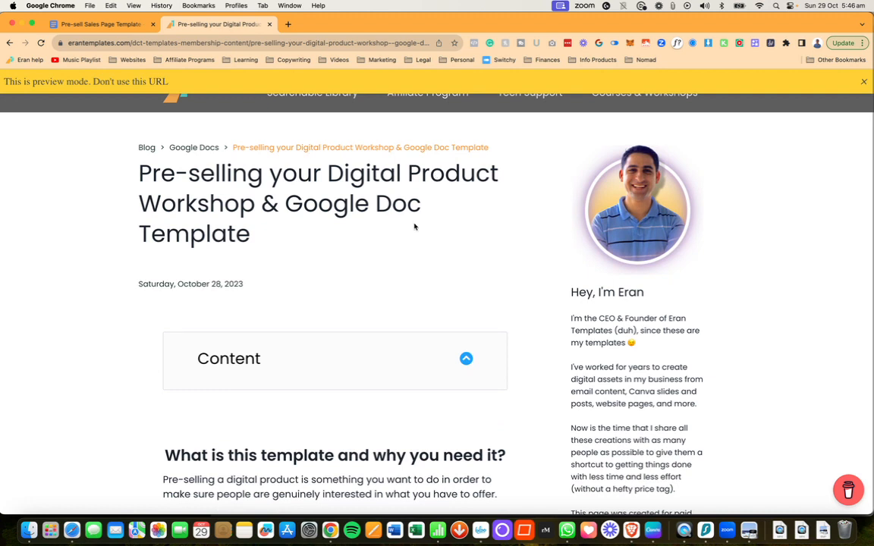
mouse_move(306, 207)
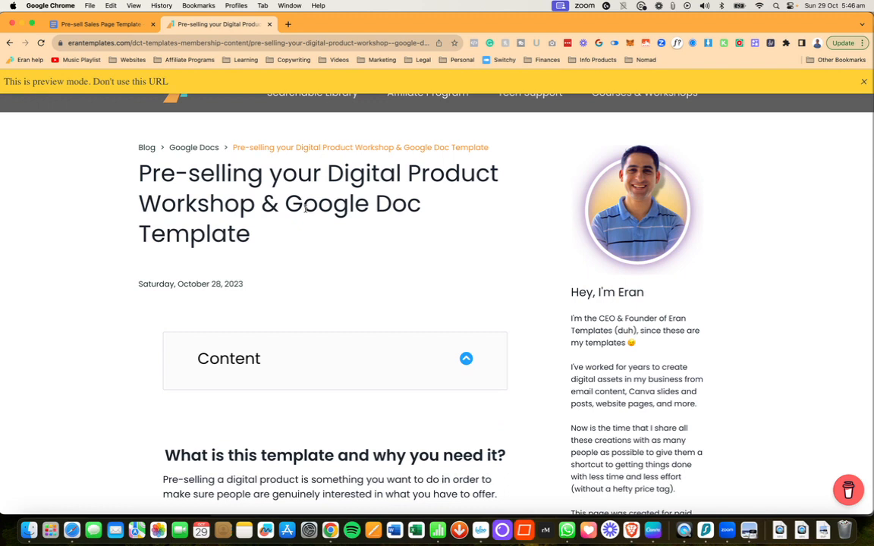
mouse_move(304, 206)
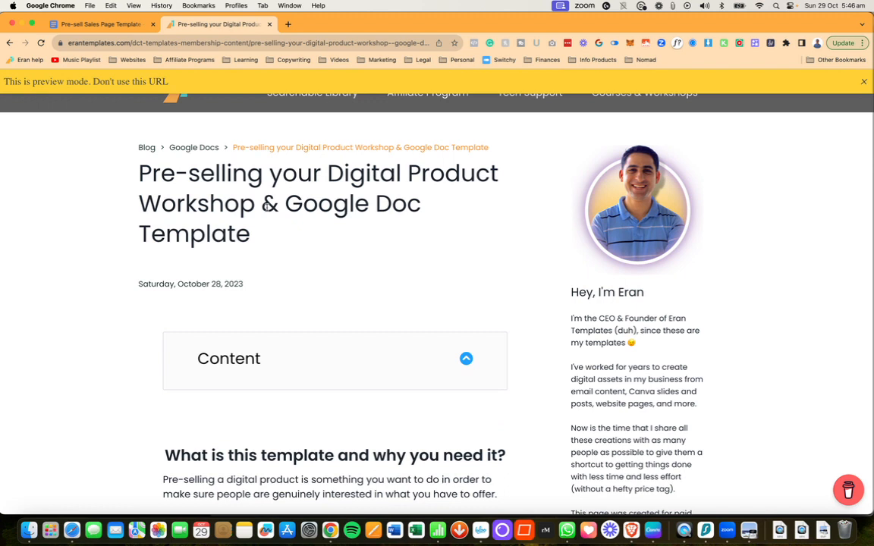
left_click_drag(139, 173, 190, 204)
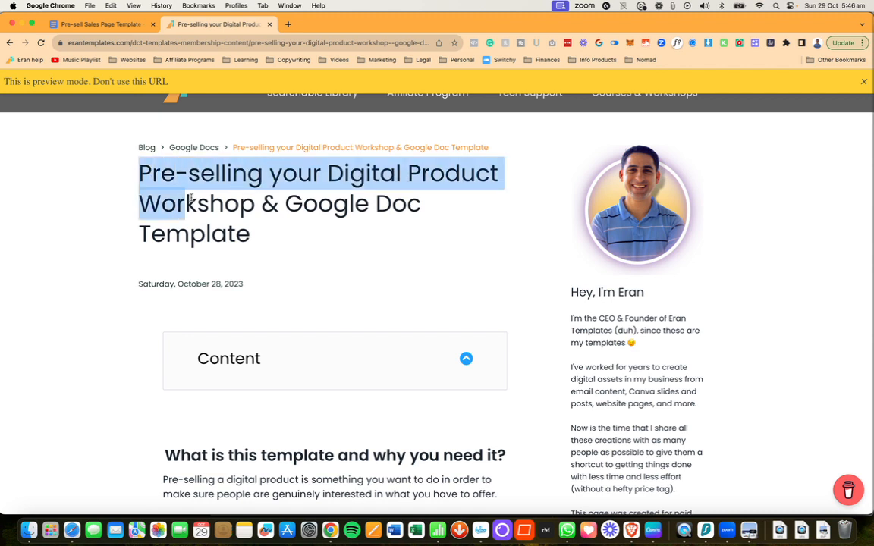
left_click_drag(189, 204, 251, 234)
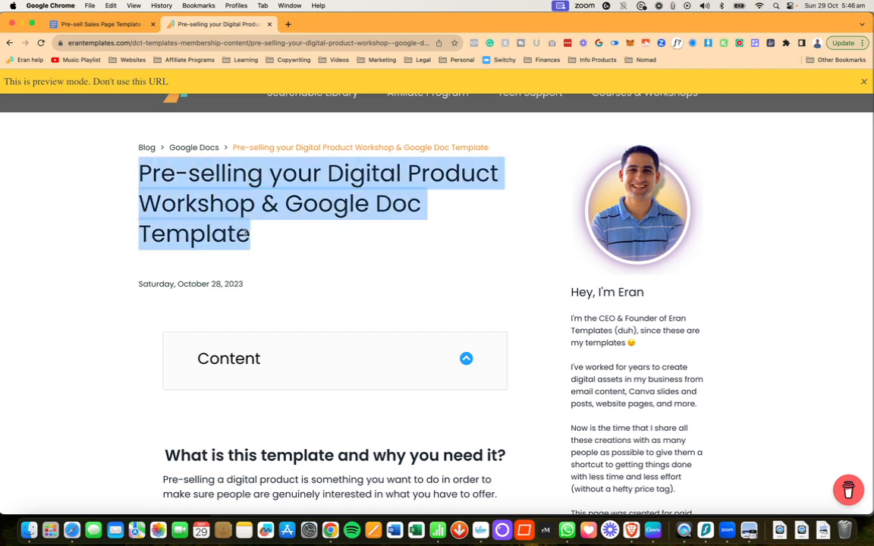
scroll("down", 3)
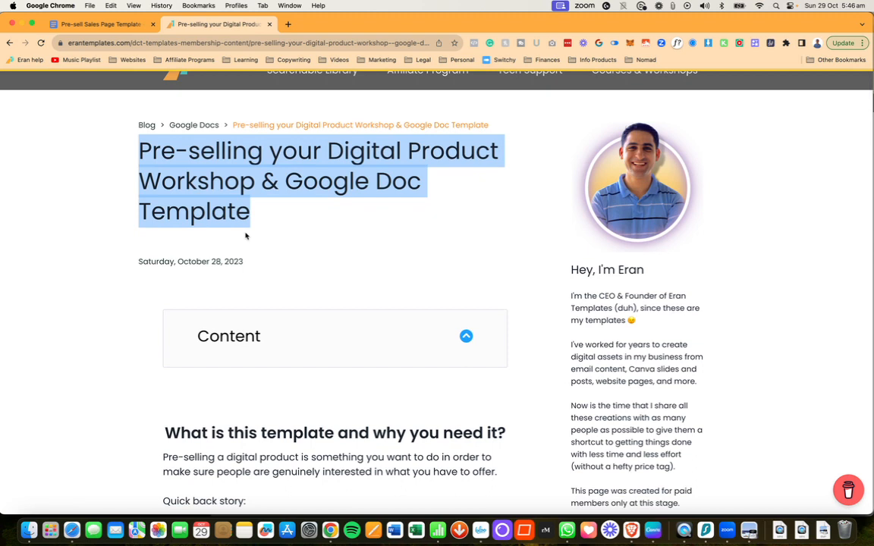
mouse_move(309, 234)
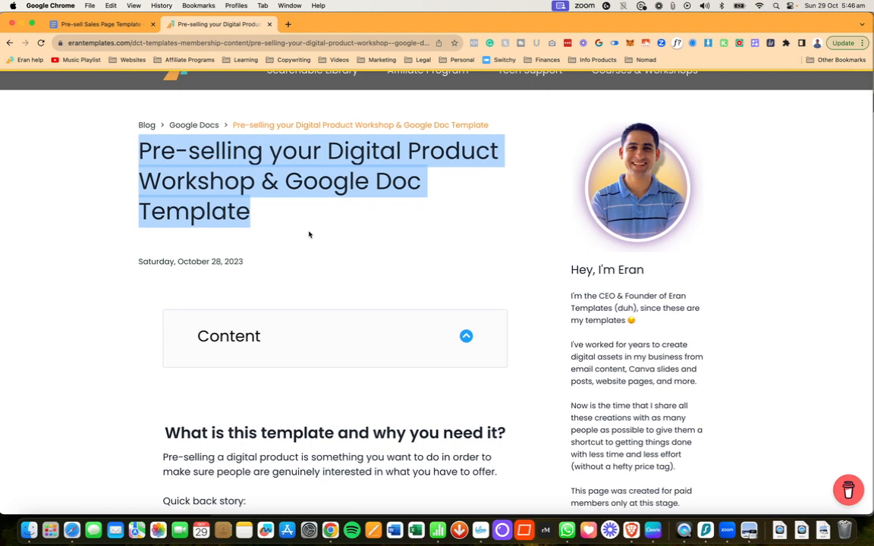
scroll("down", 3)
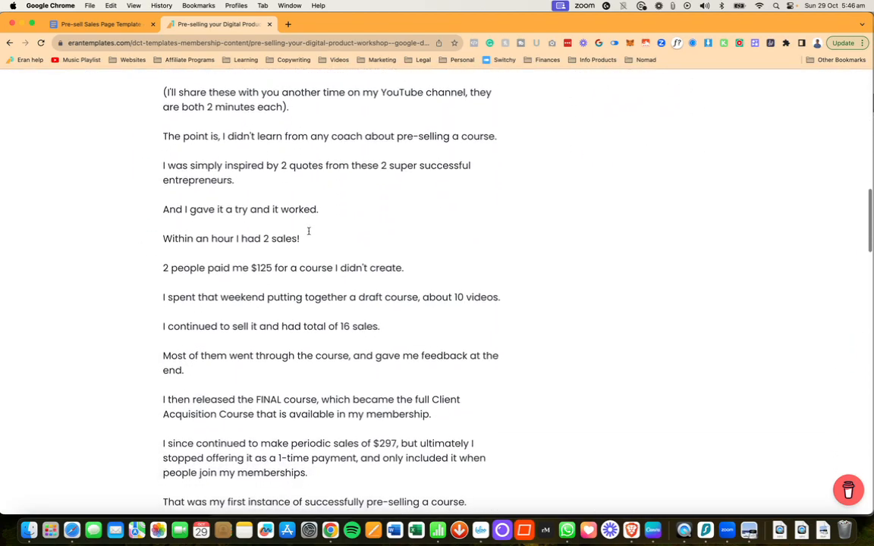
left_click(99, 25)
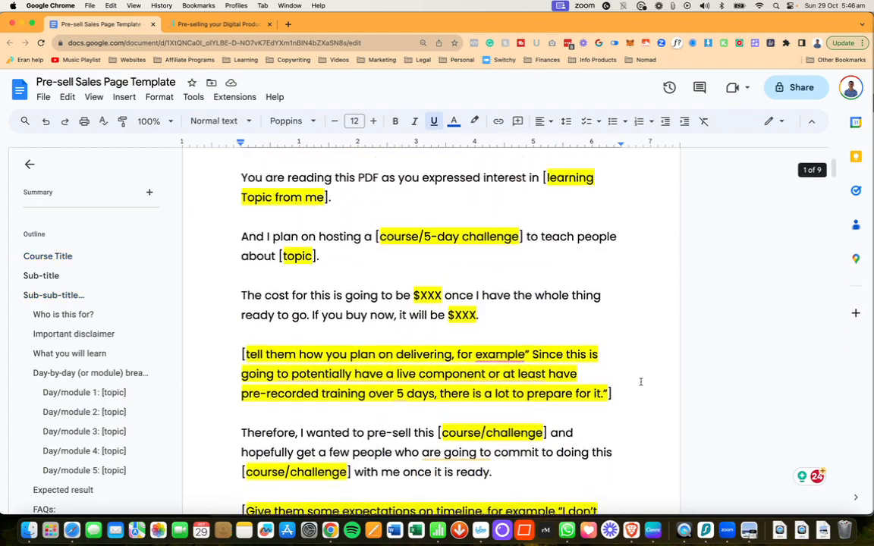
- Scroll through the Pre-sell Sales Page Template doc before leaving for the membership page
scroll("down", 3)
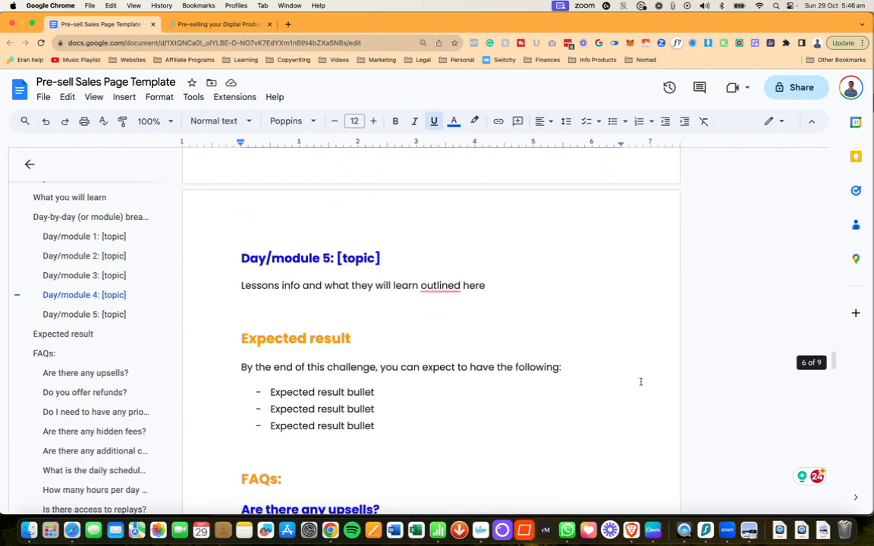
scroll("down", 3)
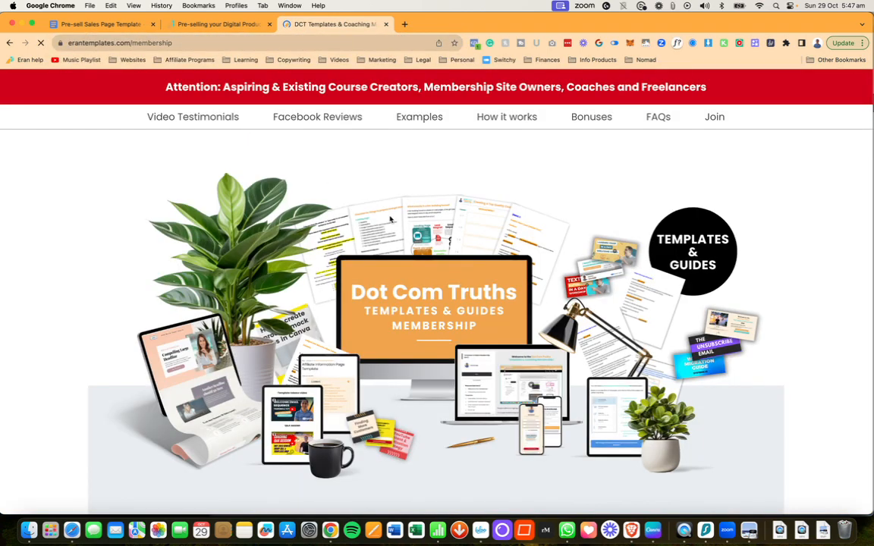
scroll("down", 3)
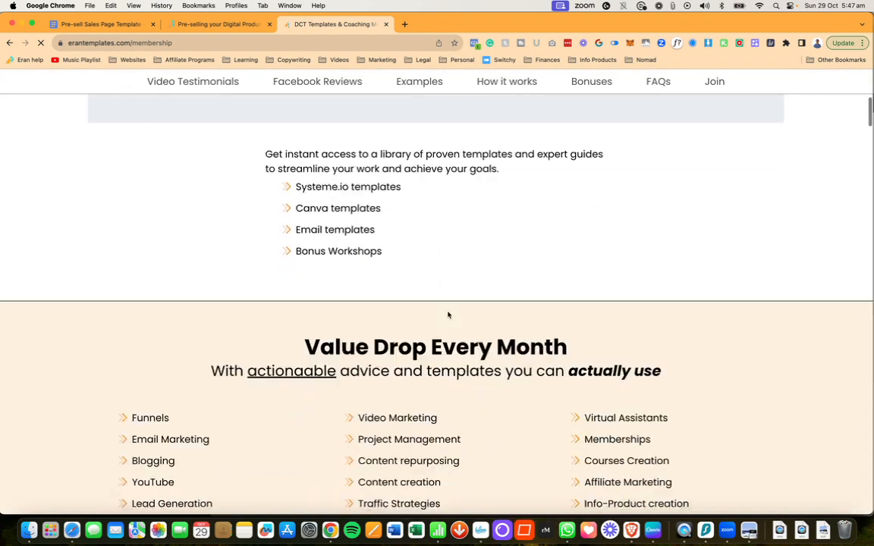
scroll("down", 3)
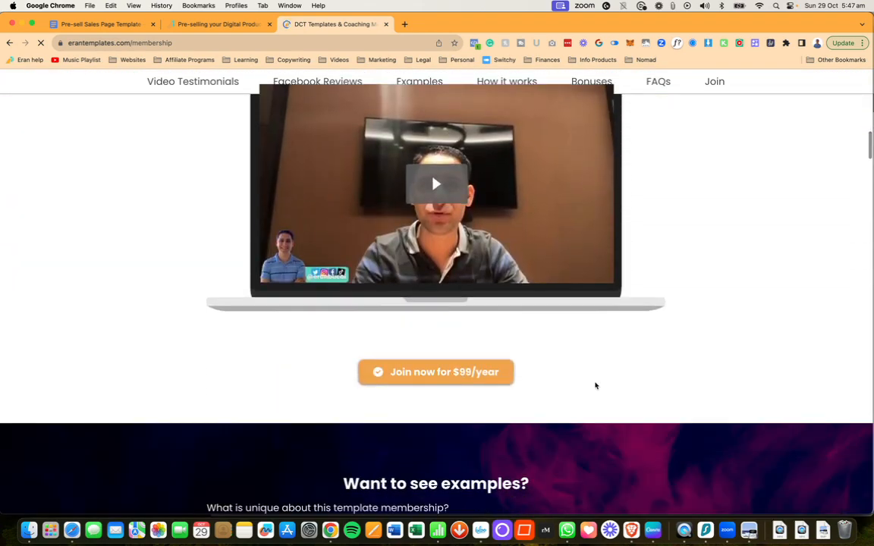
scroll("down", 3)
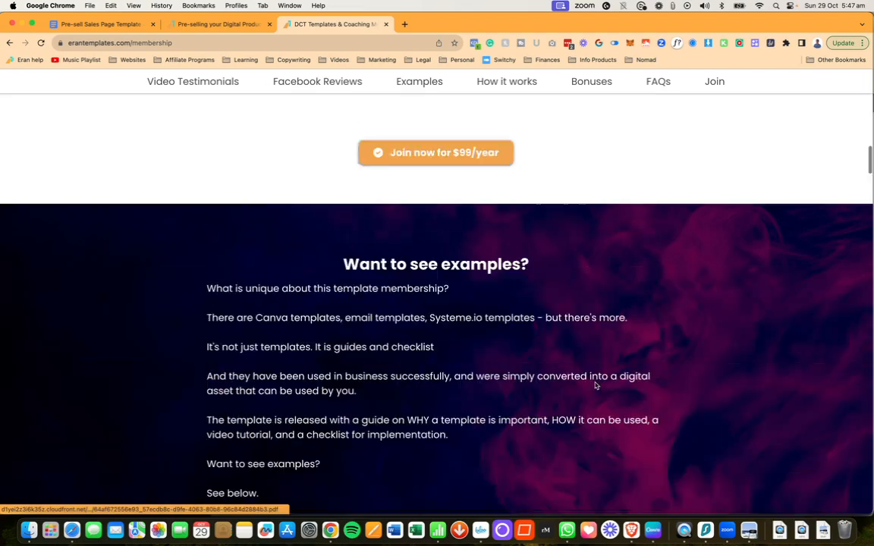
scroll("up", 3)
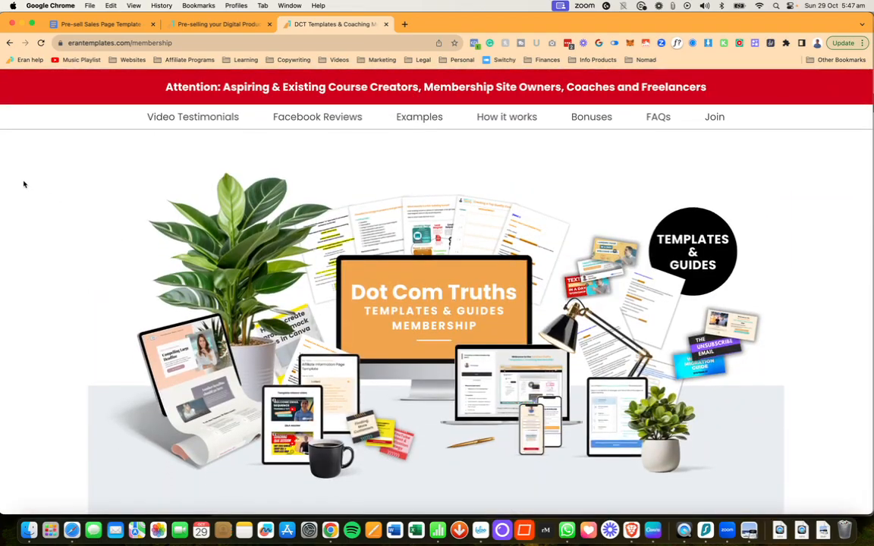